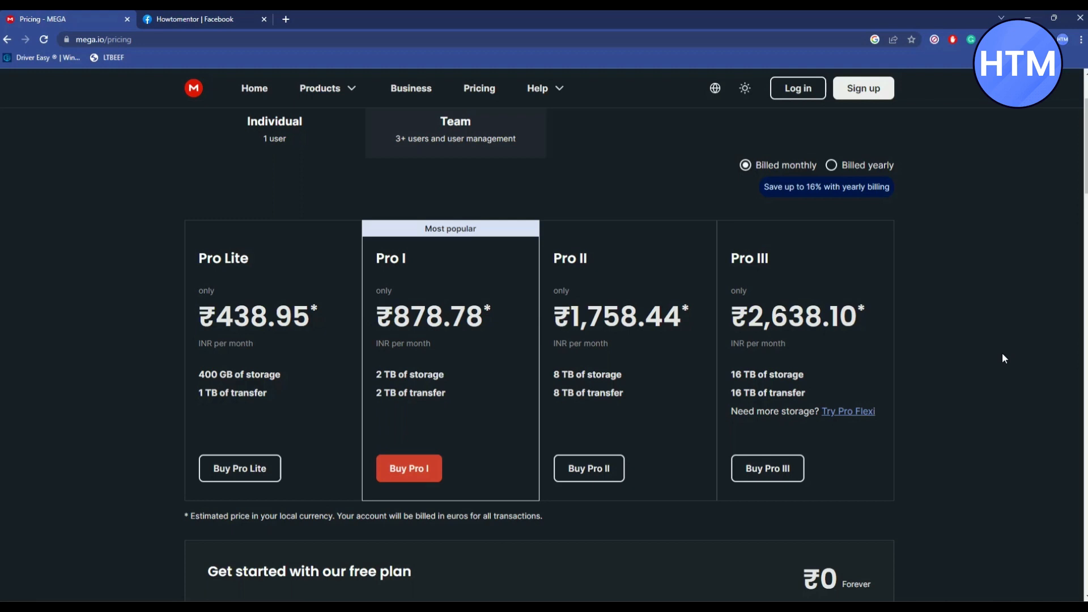
scroll(up, 3)
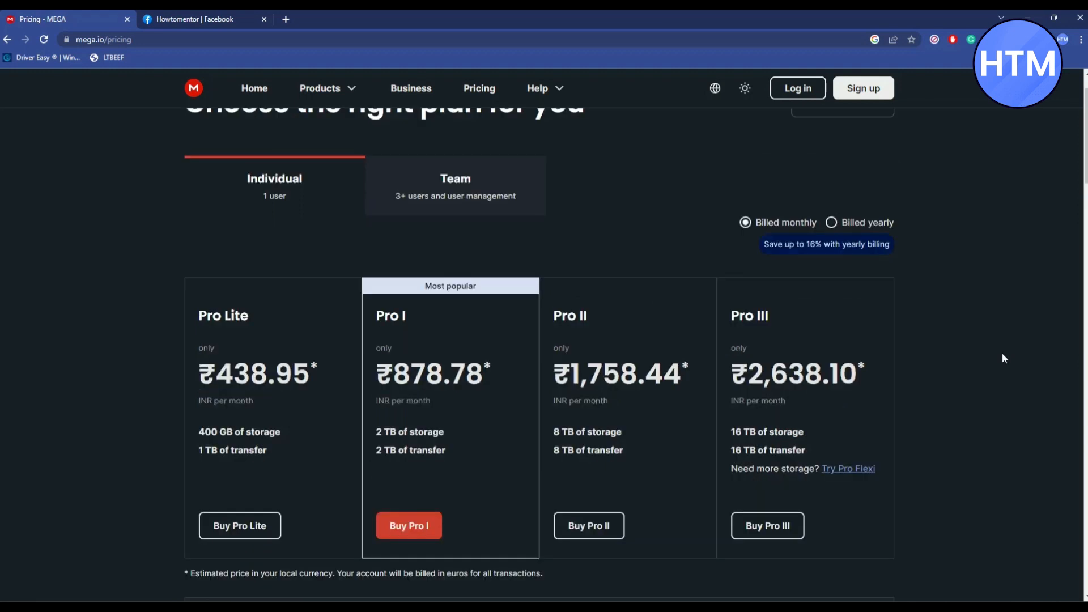
scroll(down, 3)
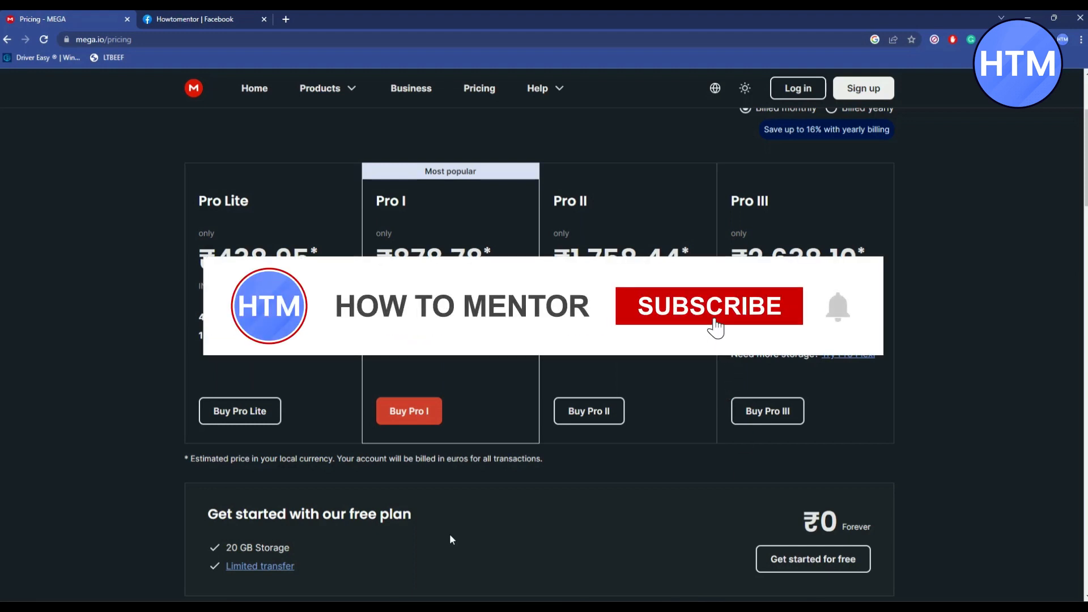
click(708, 306)
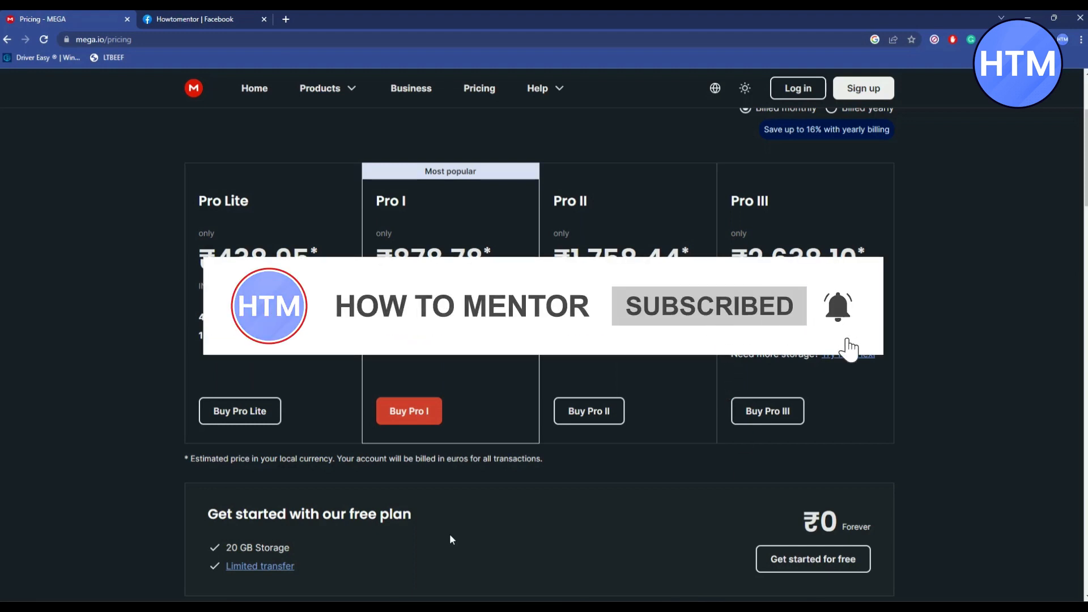